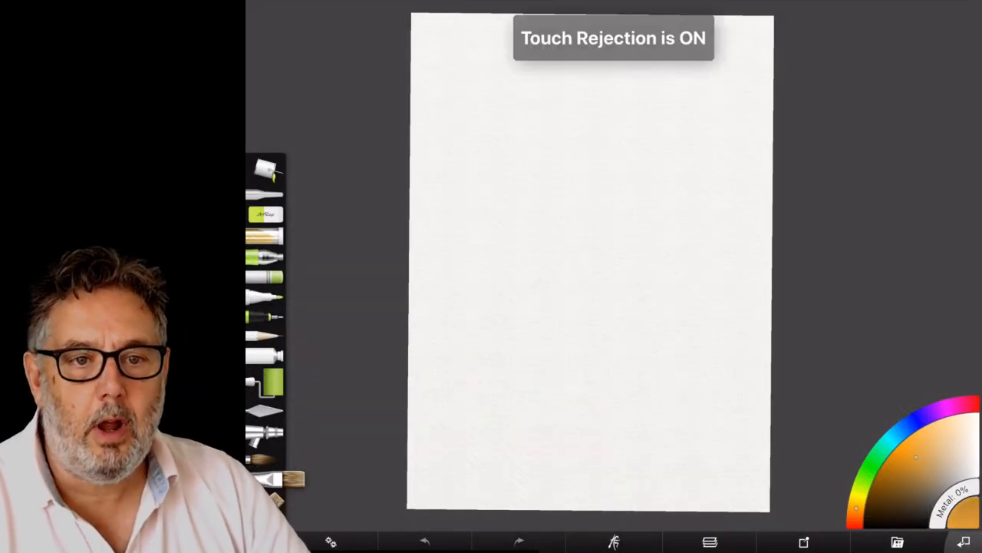
- Scribble a rough orange mass across the top and pull a long stroke down beneath it
{"action": "left_click_drag", "start_coordinate": [442, 88], "coordinate": [468, 83]}
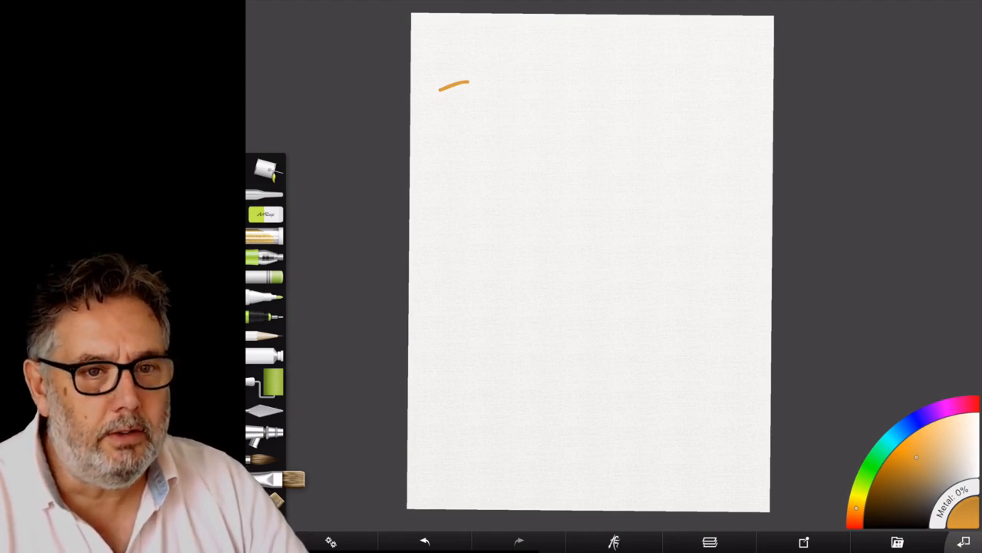
{"action": "left_click_drag", "start_coordinate": [442, 87], "coordinate": [601, 115]}
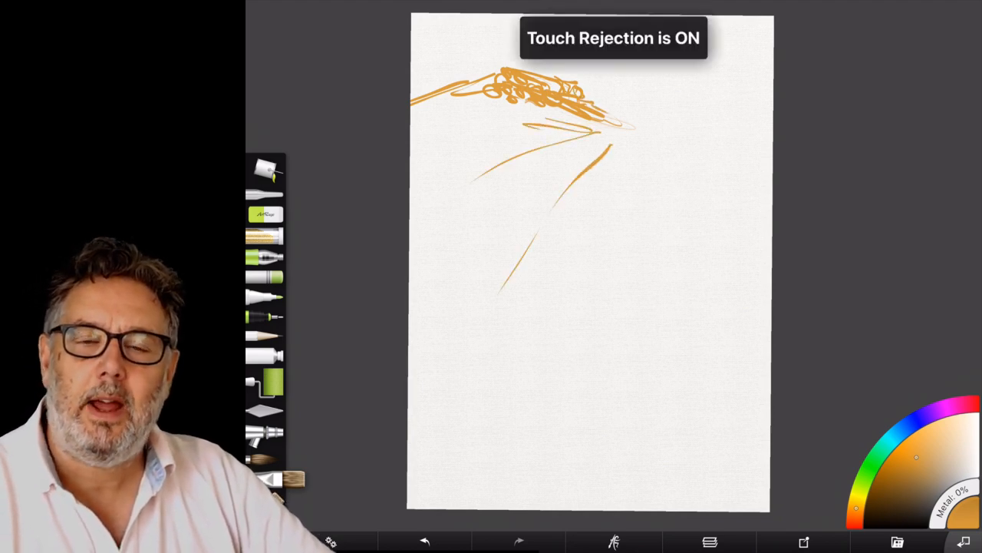
{"action": "left_click_drag", "start_coordinate": [622, 161], "coordinate": [600, 422]}
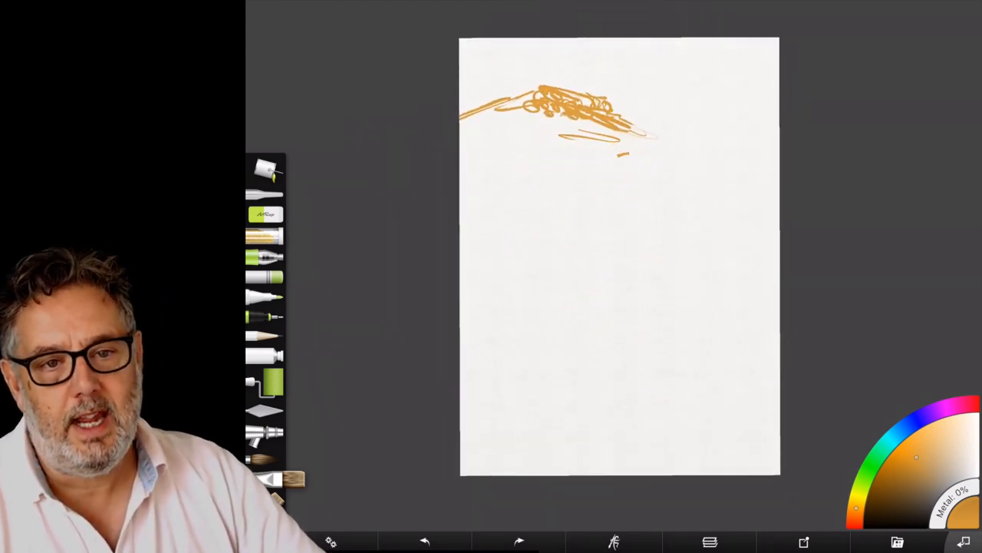
- Sweep long orange furrow lines down the page and outline shapes at the upper right
{"action": "left_click_drag", "start_coordinate": [622, 154], "coordinate": [479, 238]}
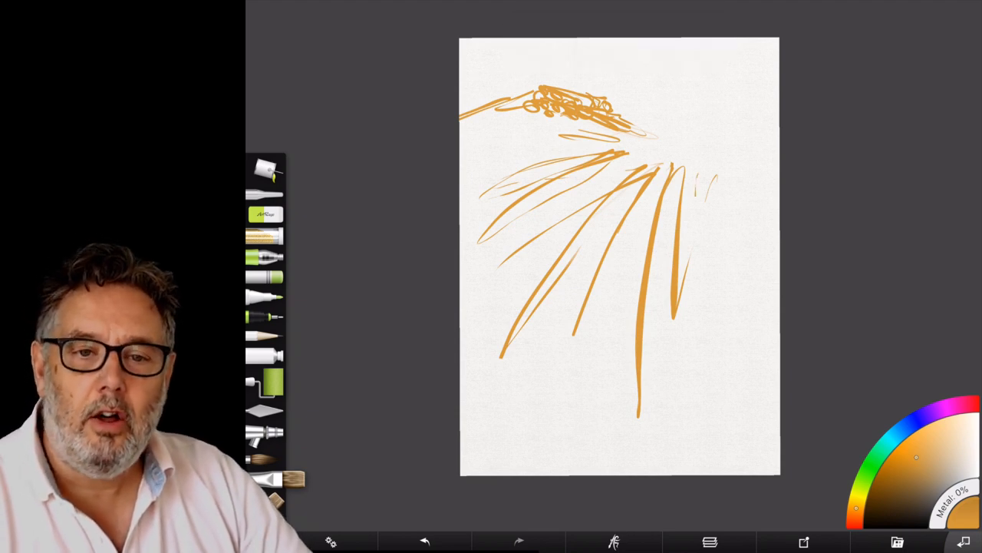
{"action": "left_click_drag", "start_coordinate": [691, 199], "coordinate": [760, 376]}
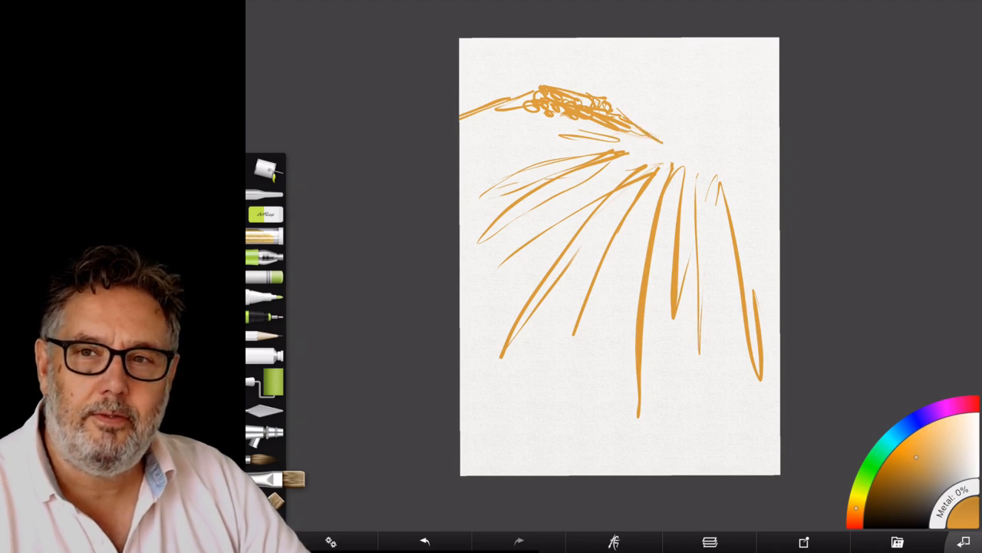
{"action": "left_click_drag", "start_coordinate": [657, 142], "coordinate": [779, 172]}
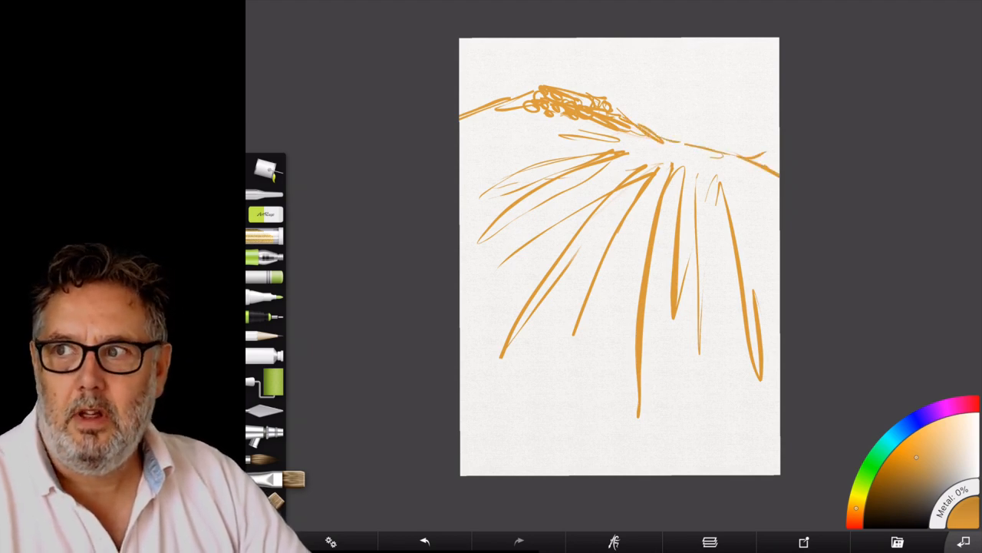
{"action": "left_click_drag", "start_coordinate": [645, 122], "coordinate": [767, 156]}
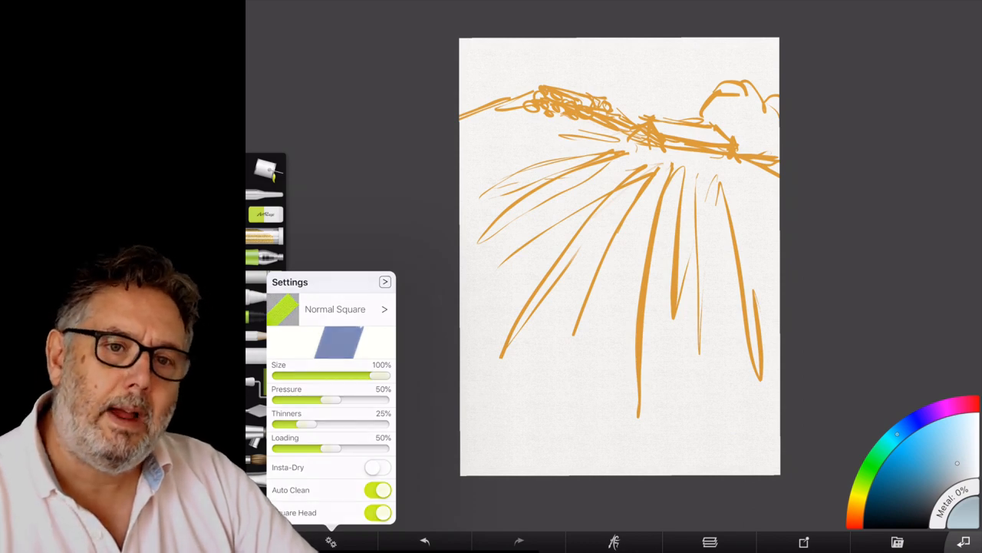
{"action": "left_click", "coordinate": [384, 283]}
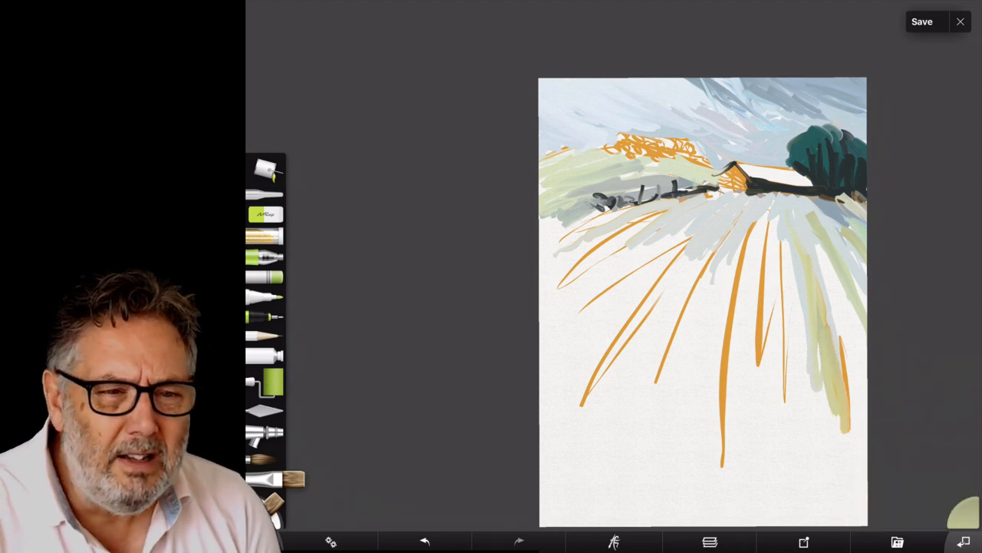
- Pick greens, teal and brown on the colour wheel while stroking along the furrows
{"action": "left_click", "coordinate": [964, 540]}
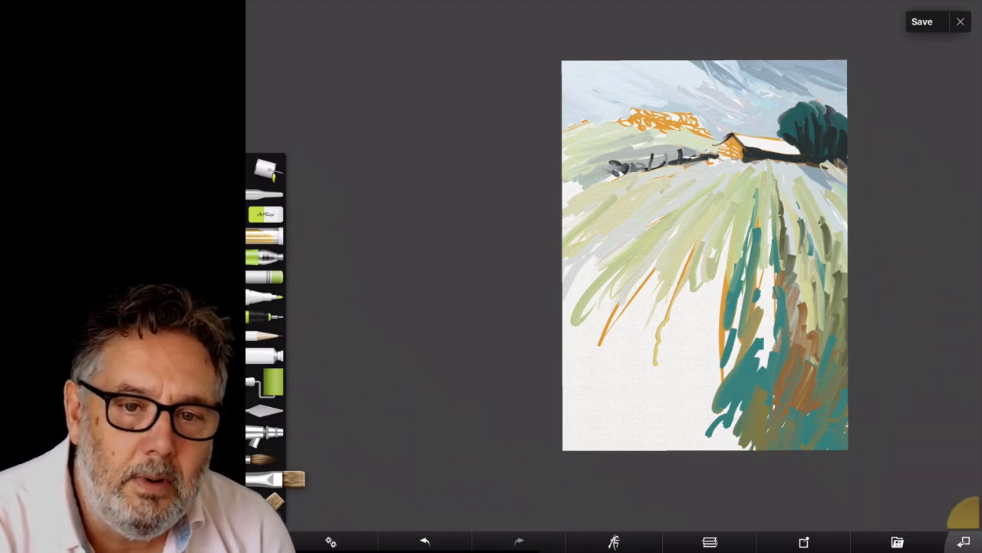
{"action": "left_click", "coordinate": [965, 540]}
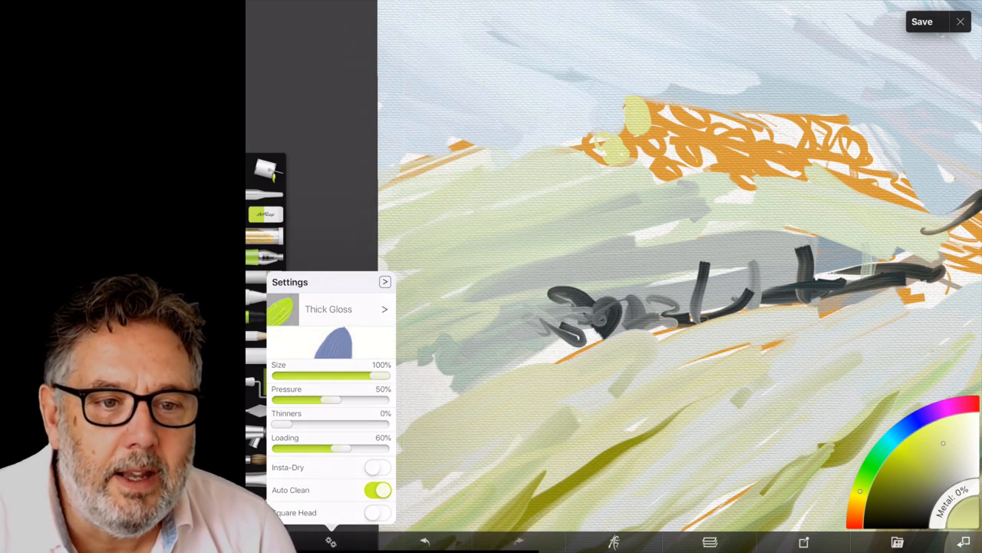
- Bring up the Settings panel for the Thick Gloss oil brush
{"action": "left_click", "coordinate": [384, 283]}
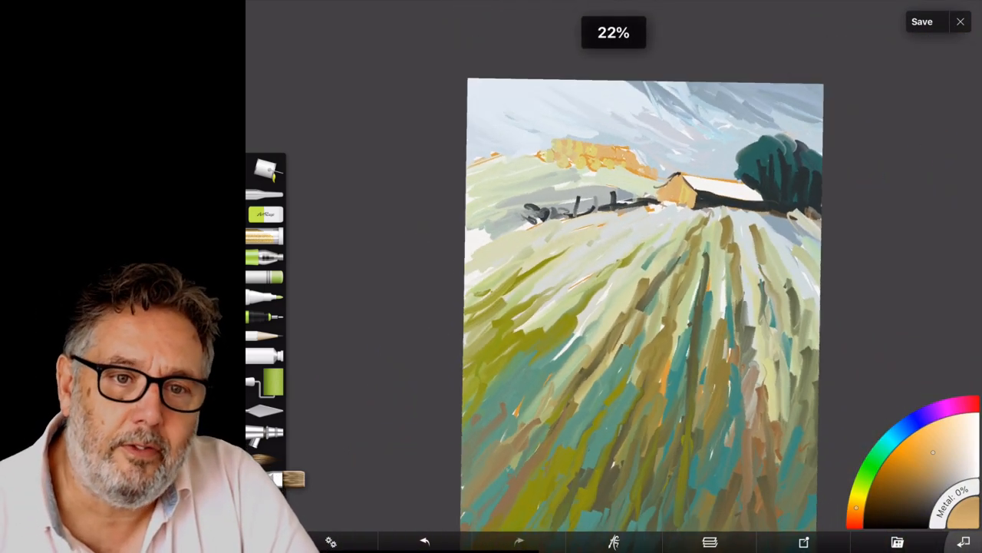
- Close Settings and zoom out to view the fully streaked field as a whole
{"action": "left_click", "coordinate": [921, 22]}
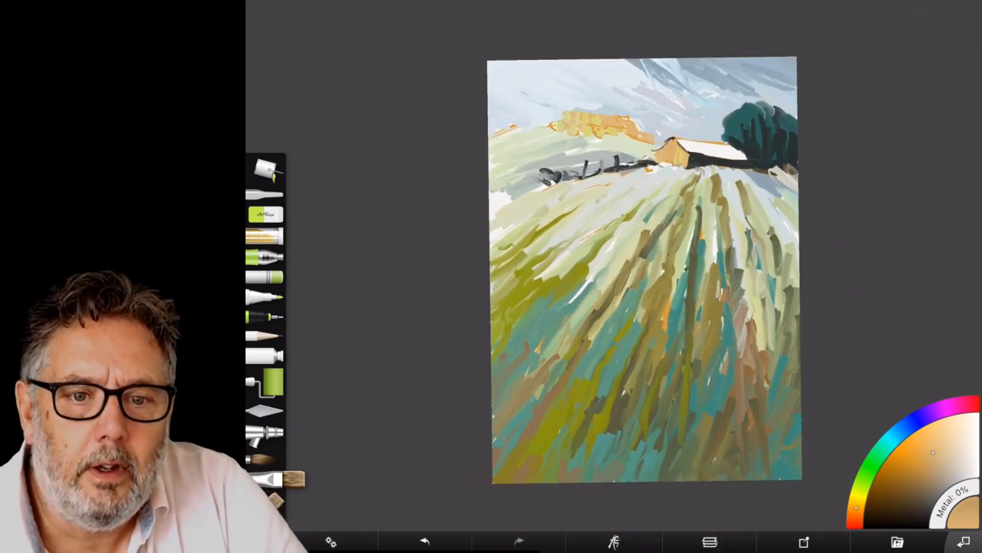
- Check the layer Blend Mode, then show the Oil Brush preset list with Thick Gloss active
{"action": "left_click", "coordinate": [709, 540]}
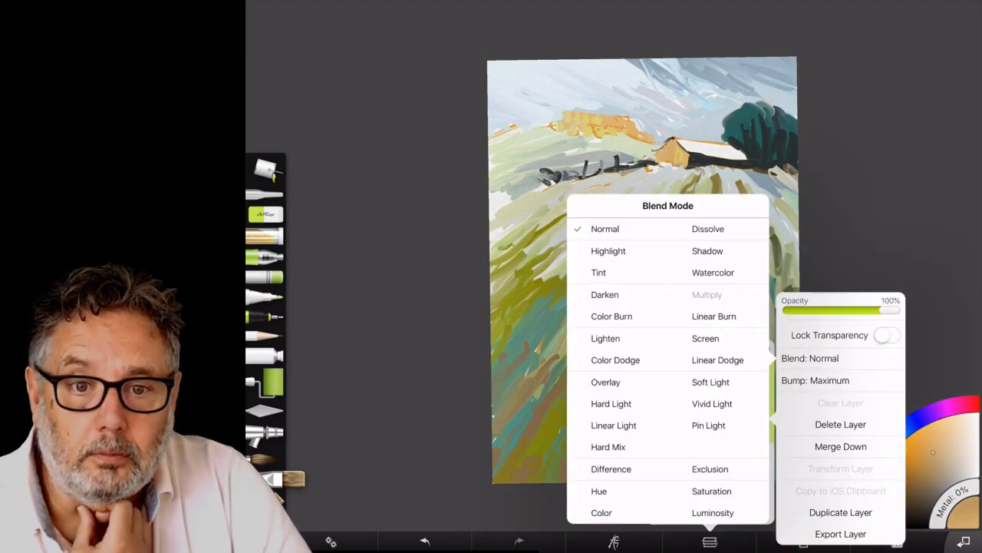
{"action": "left_click", "coordinate": [706, 295]}
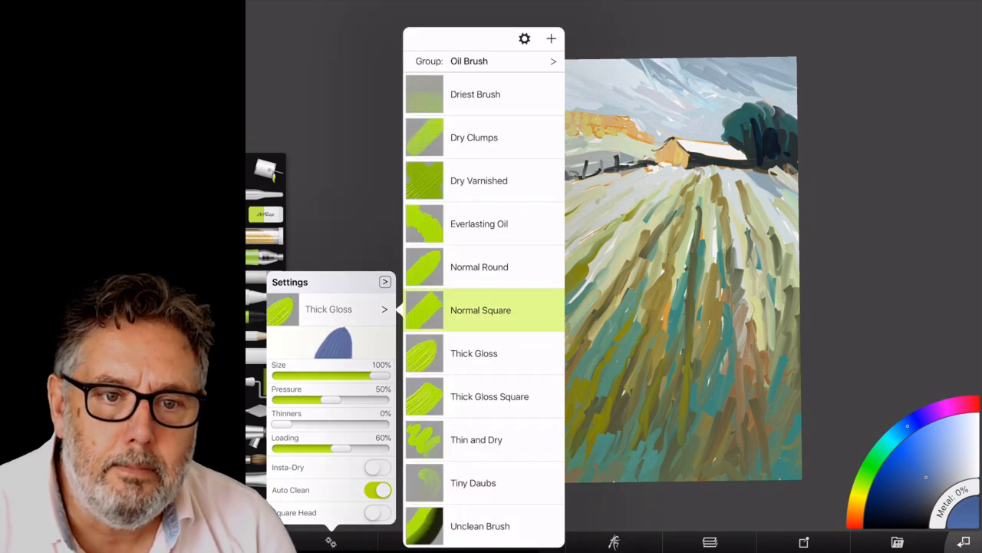
- Choose an oil brush preset for shading the hay bales and marking posts
{"action": "left_click", "coordinate": [480, 310]}
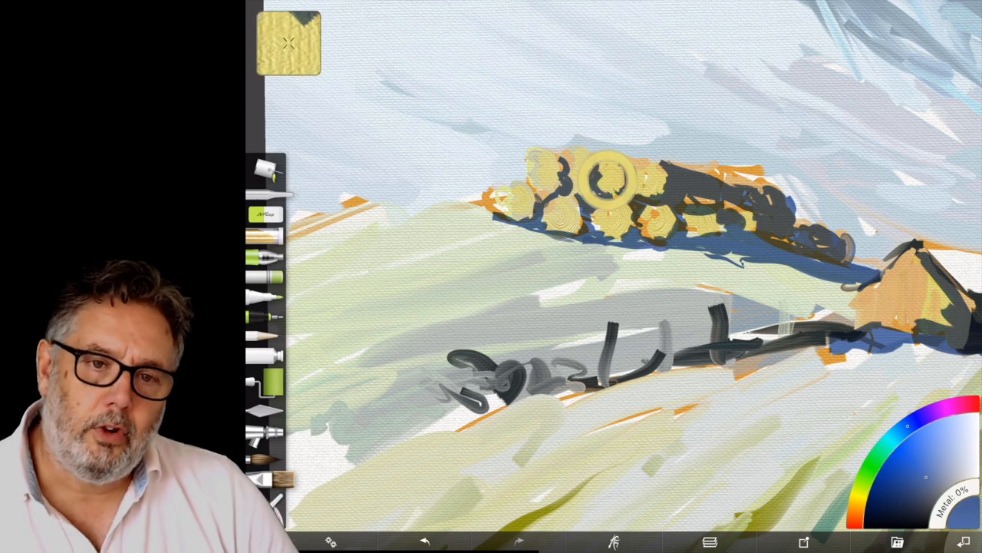
- Bring up the brush presets to switch to Normal Square with 25% Thinners
{"action": "left_click", "coordinate": [709, 542]}
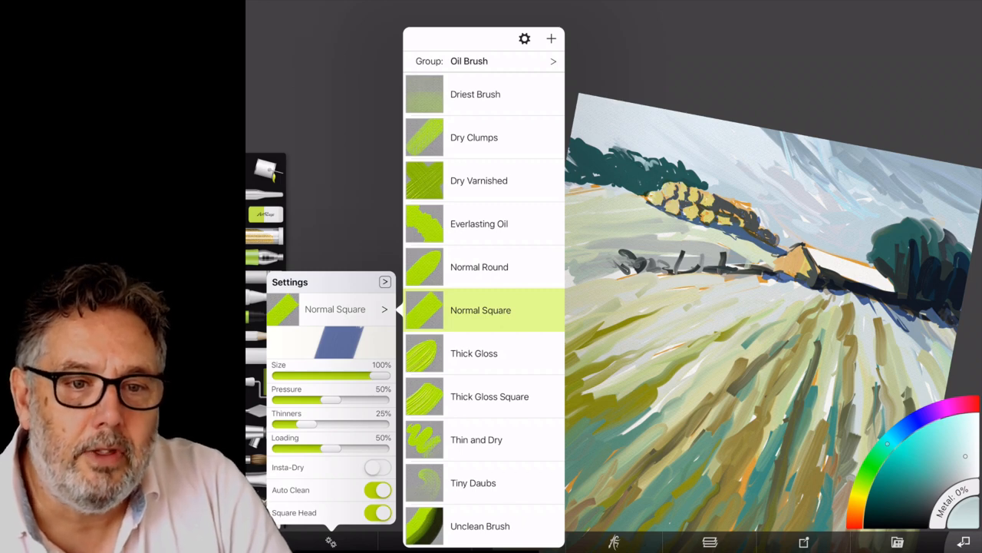
- Select the Thick Gloss Square preset and confirm a new exact Tool Size percentage
{"action": "left_click", "coordinate": [490, 396]}
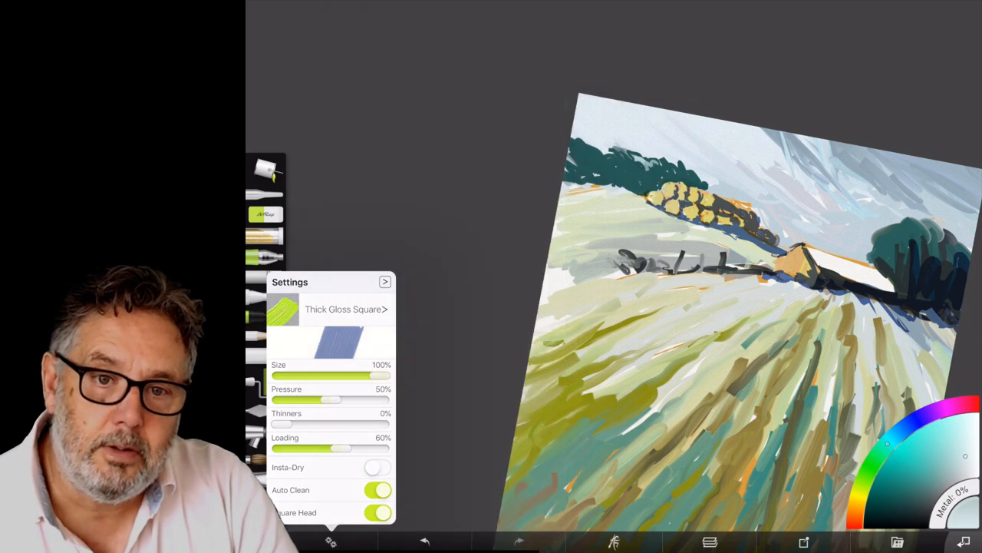
{"action": "left_click", "coordinate": [381, 365]}
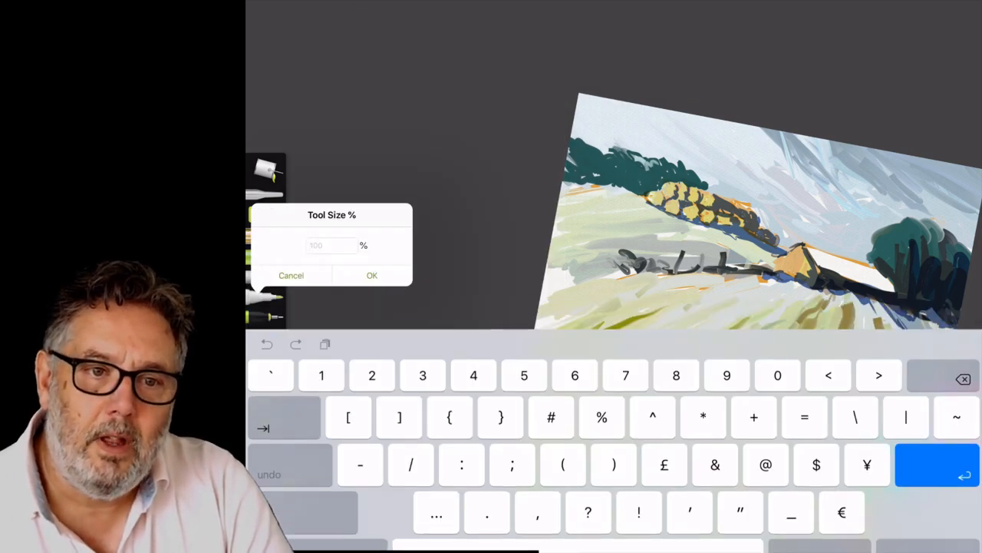
{"action": "left_click", "coordinate": [371, 275]}
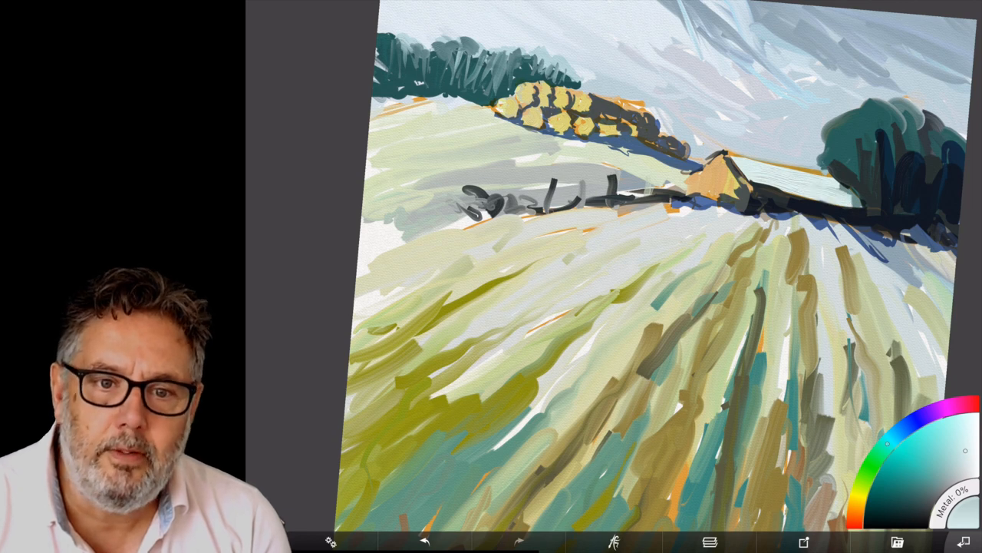
- Show the Layers list after the olive and teal furrow strokes
{"action": "left_click", "coordinate": [710, 540]}
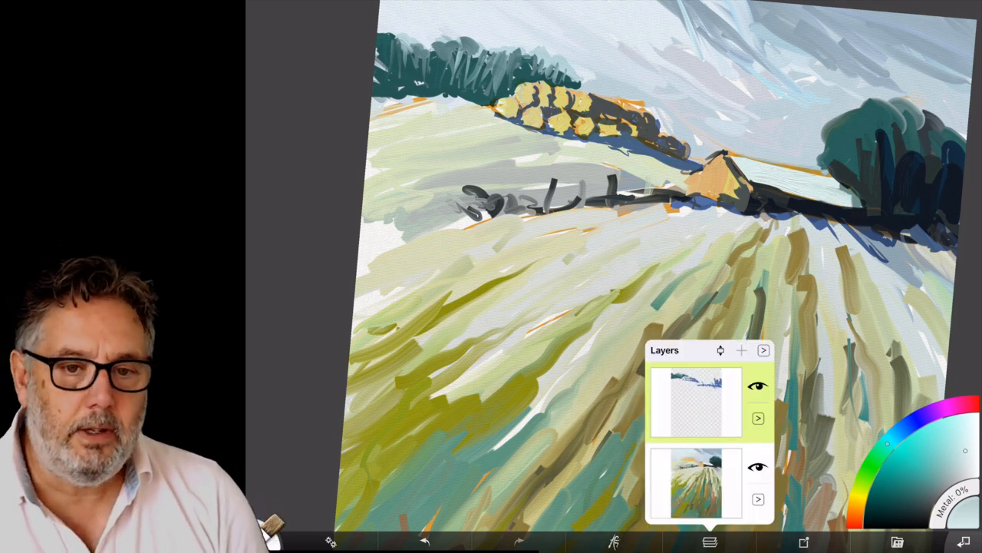
- Select the field layer in the Layers panel to paint the cast shadows on
{"action": "left_click", "coordinate": [741, 350]}
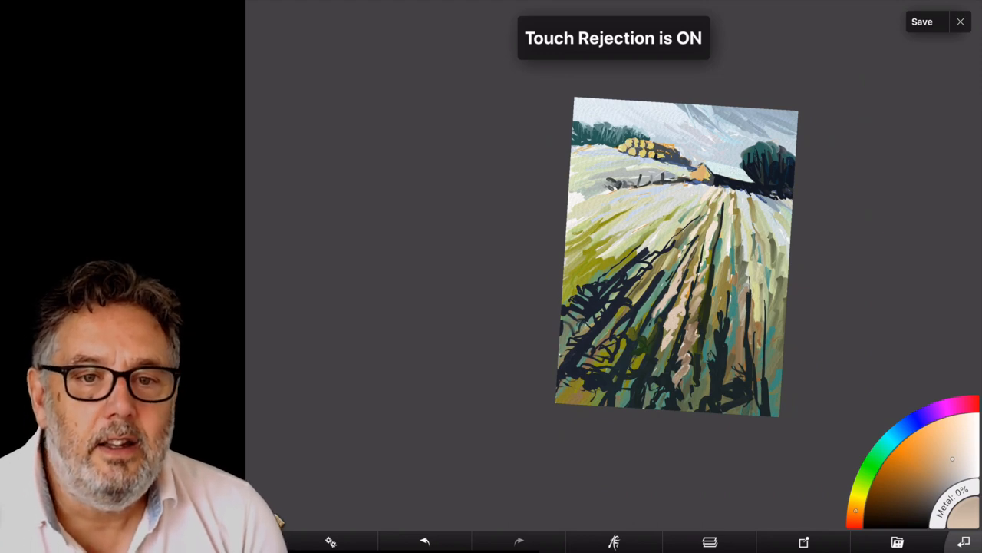
{"action": "left_click", "coordinate": [709, 540]}
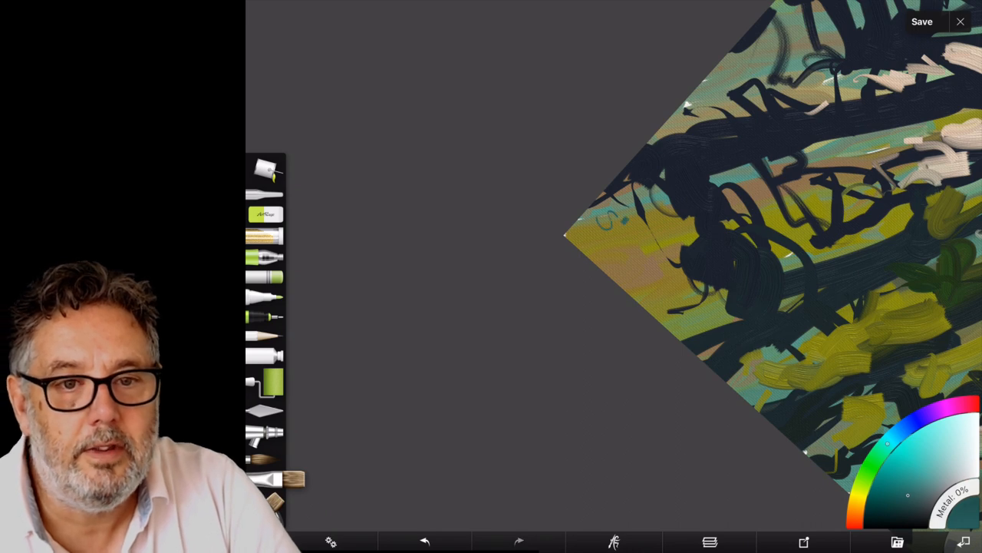
- Write a small teal signature in the corner of the field painting
{"action": "left_click_drag", "start_coordinate": [599, 230], "coordinate": [645, 237]}
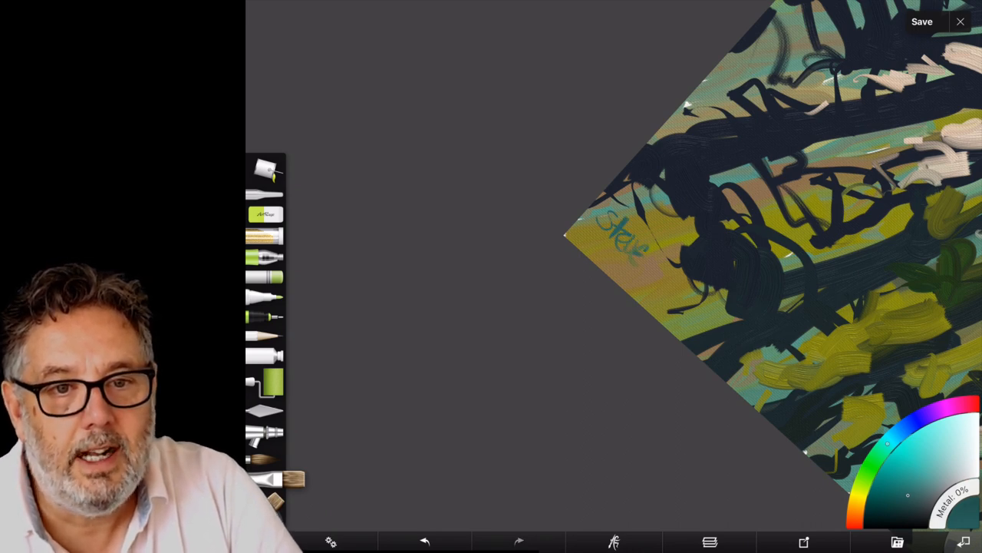